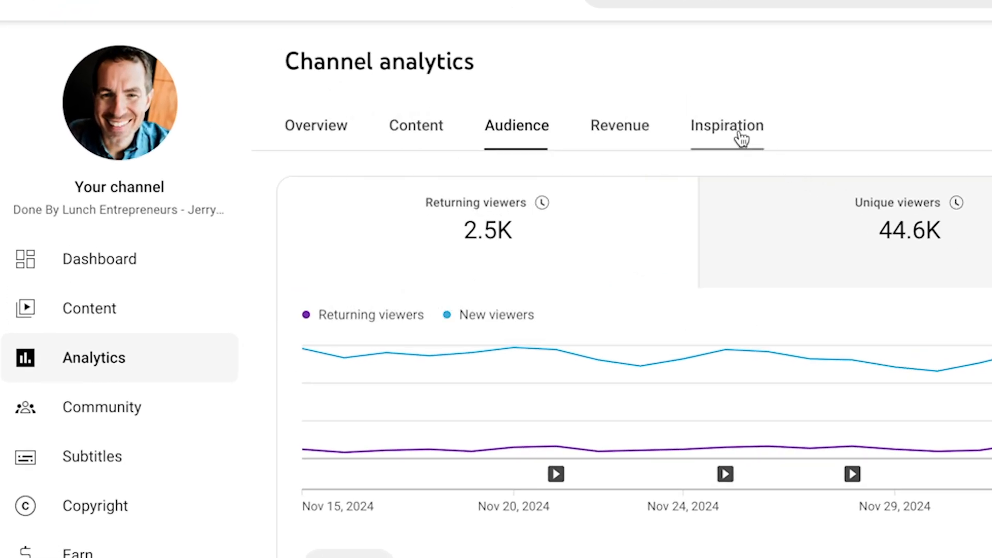
- Reach the Inspiration tab via Channel analytics and then under Channel content
{"action": "left_click", "coordinate": [727, 125]}
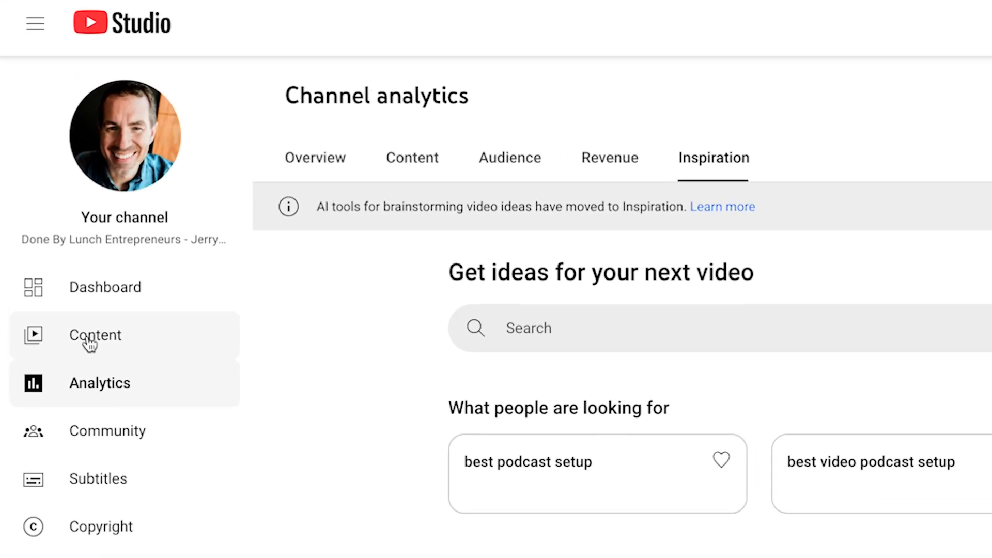
{"action": "left_click", "coordinate": [95, 335]}
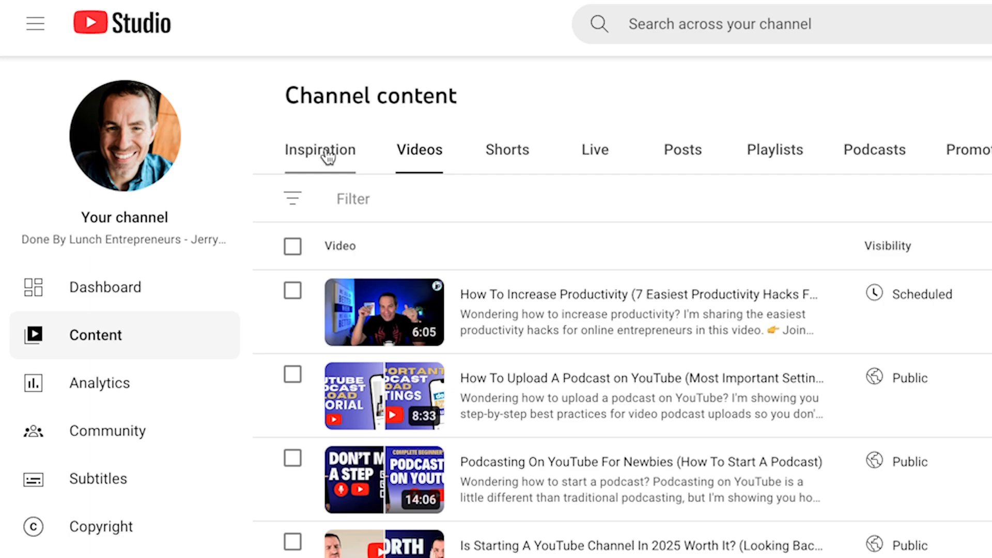
{"action": "left_click", "coordinate": [320, 150]}
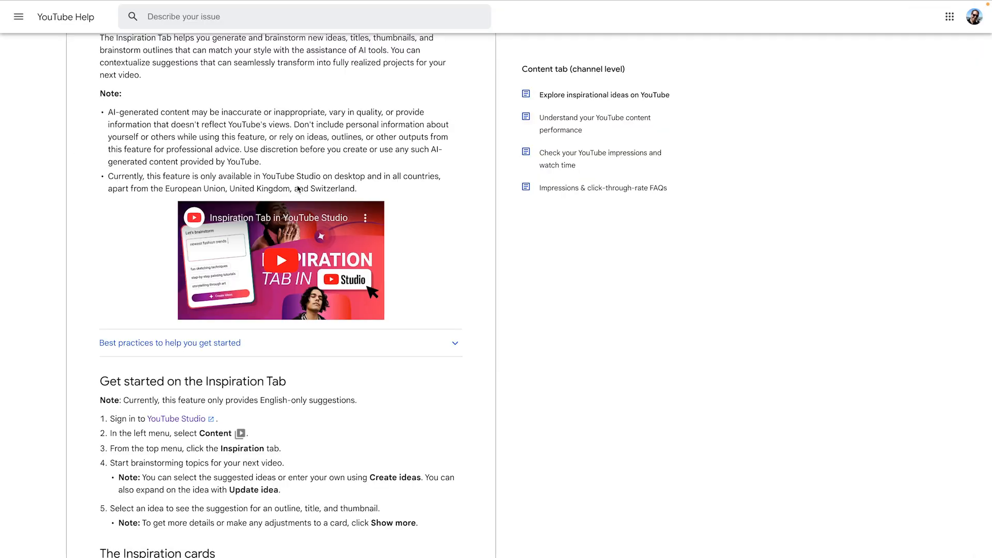
- Scroll through the Help article's Get started steps for the Inspiration tab
{"action": "scroll", "scroll_direction": "down", "scroll_amount": 3}
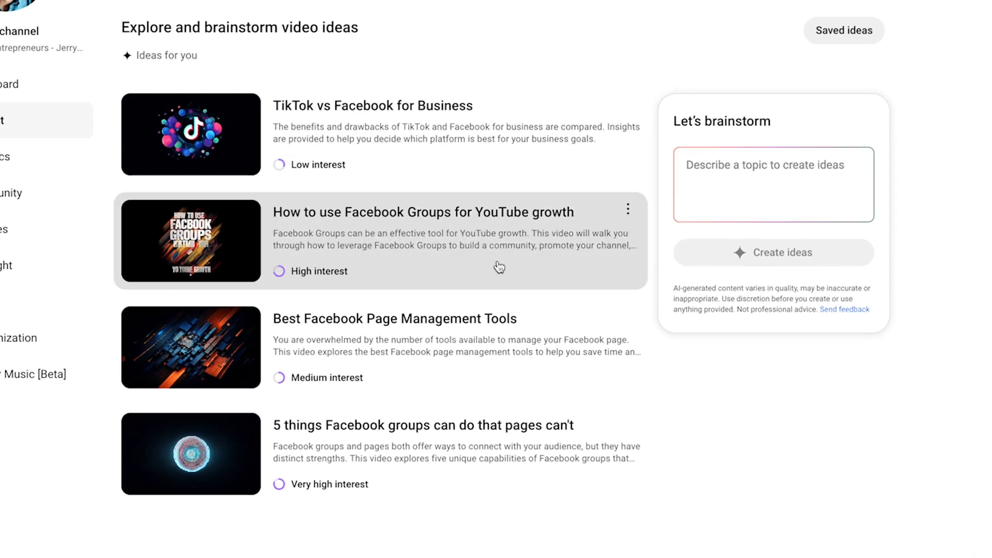
{"action": "scroll", "scroll_direction": "down", "scroll_amount": 3}
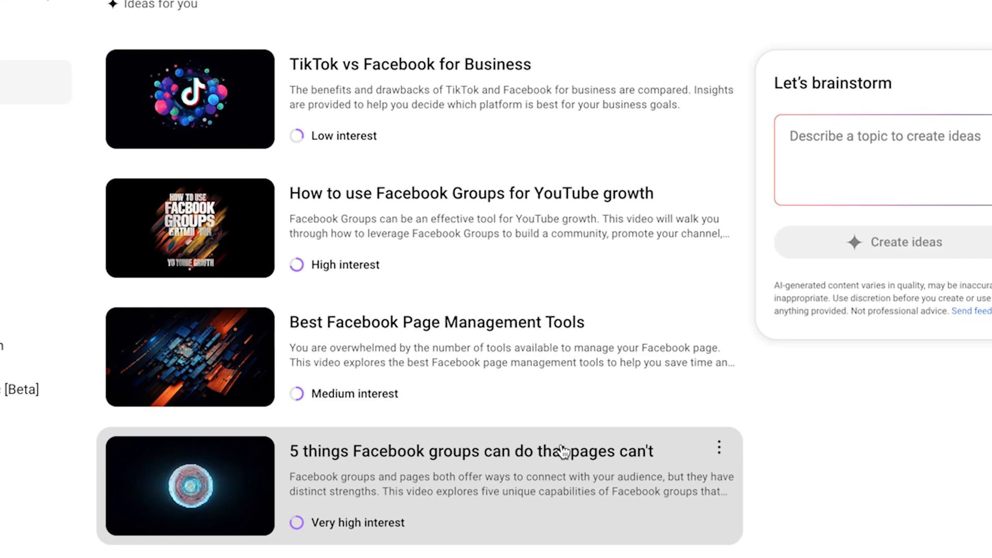
{"action": "mouse_move", "coordinate": [570, 451]}
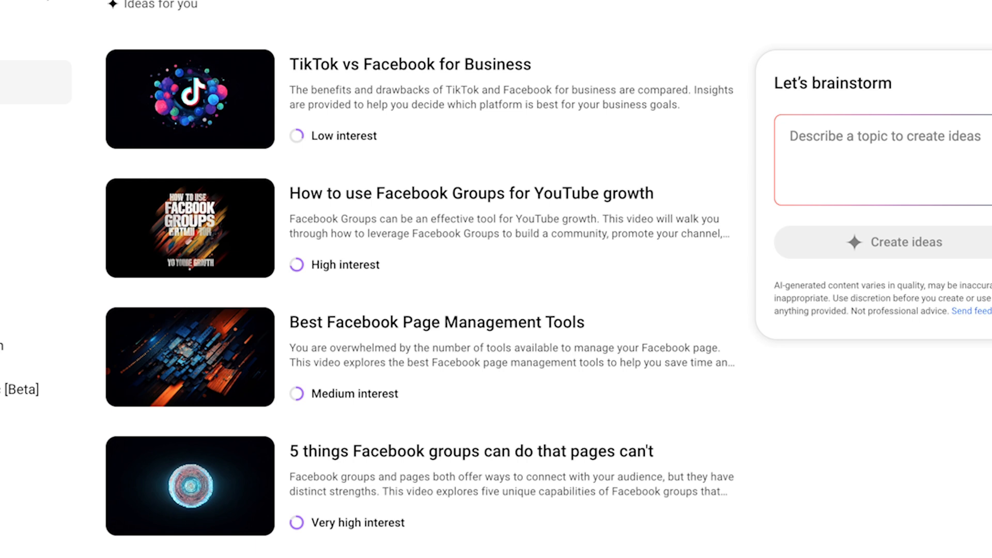
{"action": "mouse_move", "coordinate": [477, 390]}
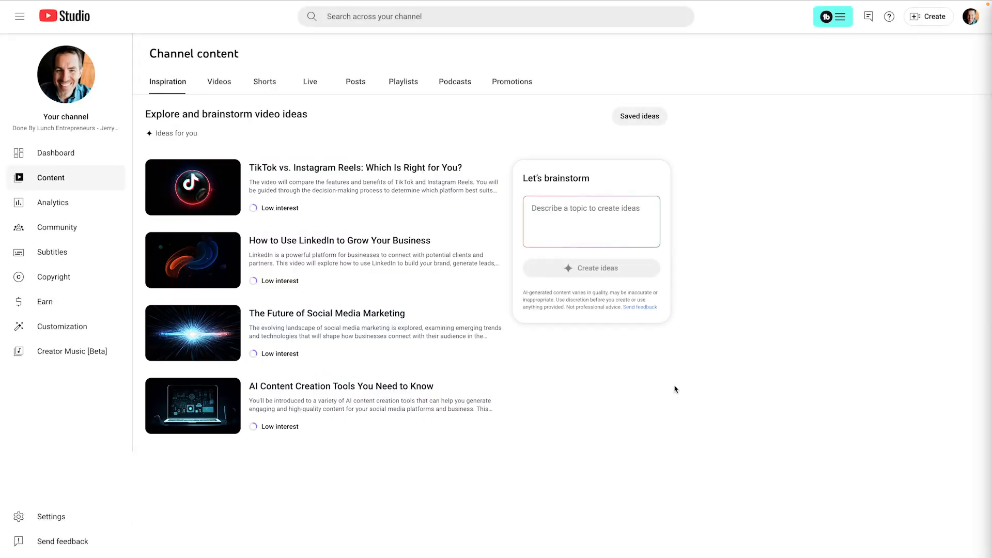
{"action": "mouse_move", "coordinate": [386, 363]}
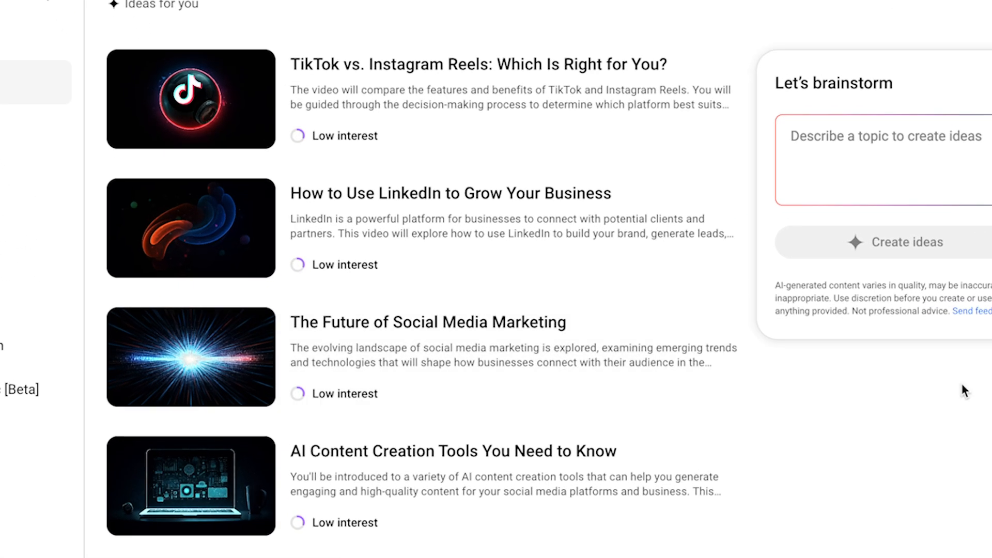
{"action": "mouse_move", "coordinate": [324, 147]}
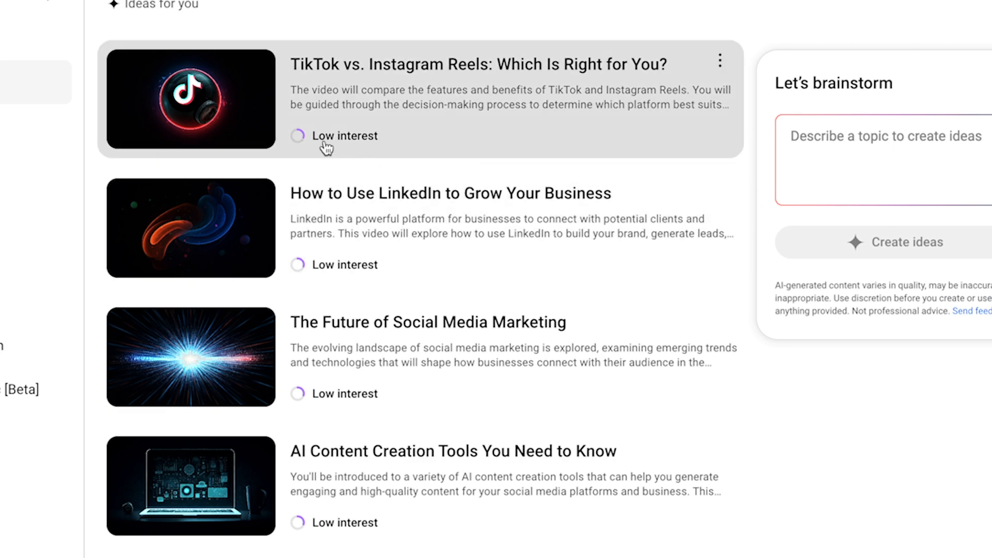
{"action": "mouse_move", "coordinate": [348, 255]}
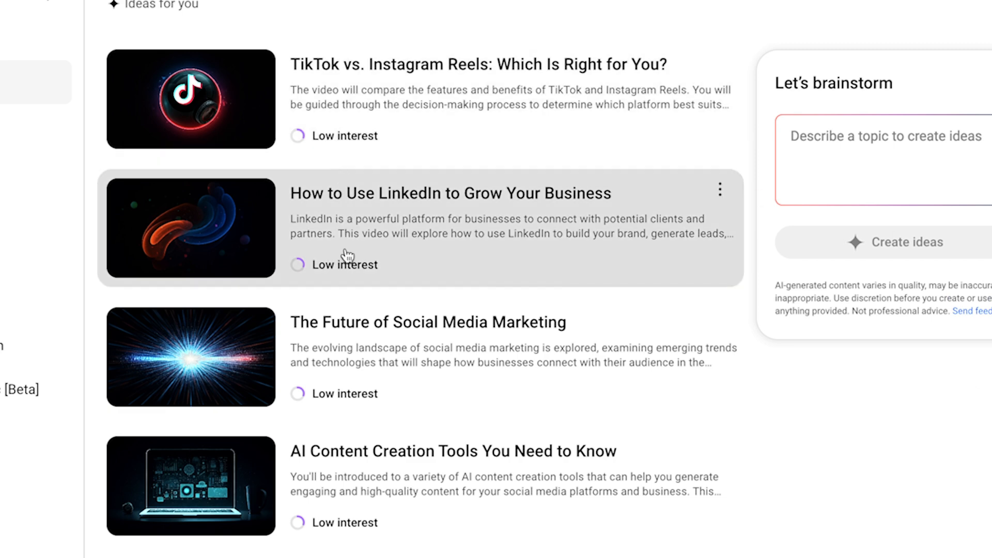
{"action": "mouse_move", "coordinate": [400, 186]}
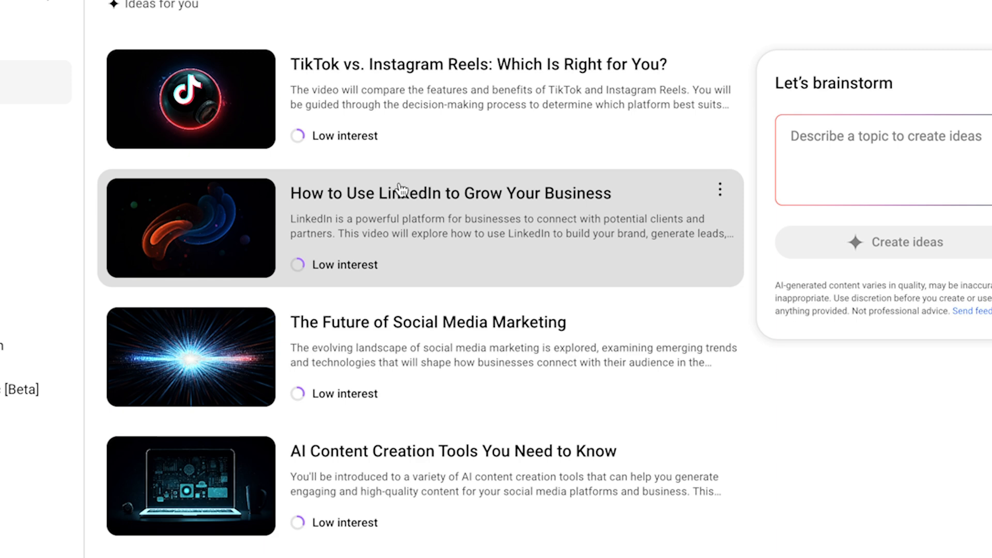
{"action": "mouse_move", "coordinate": [393, 547]}
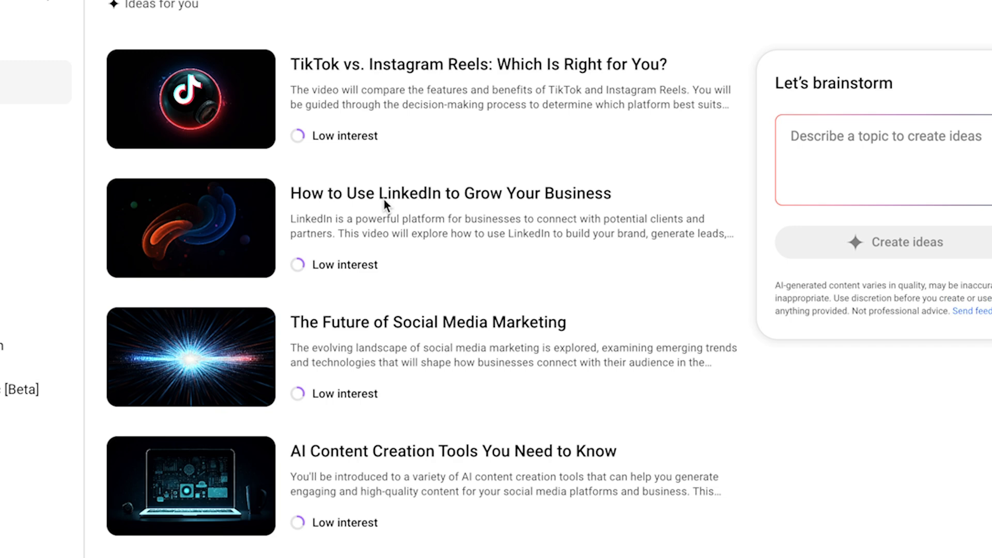
{"action": "mouse_move", "coordinate": [388, 394]}
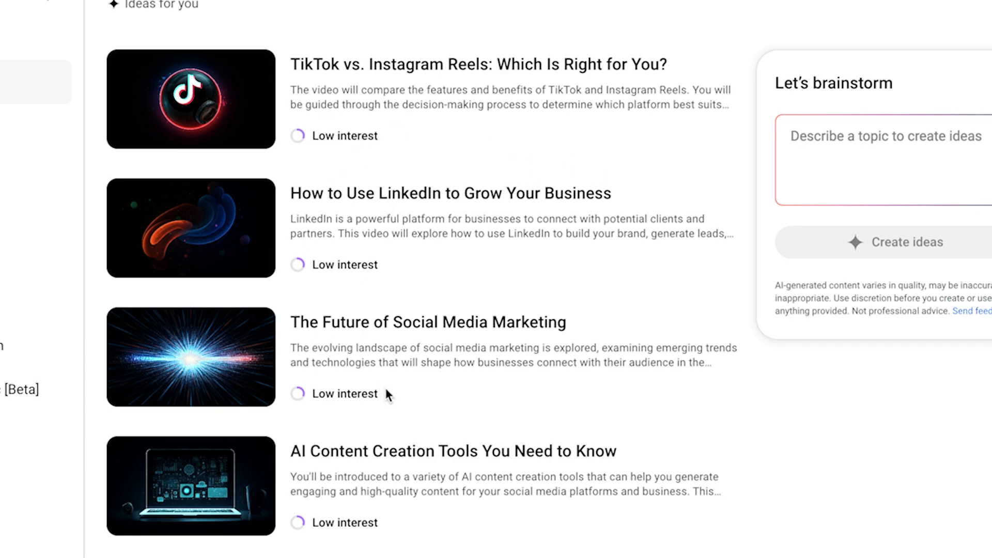
{"action": "mouse_move", "coordinate": [475, 133]}
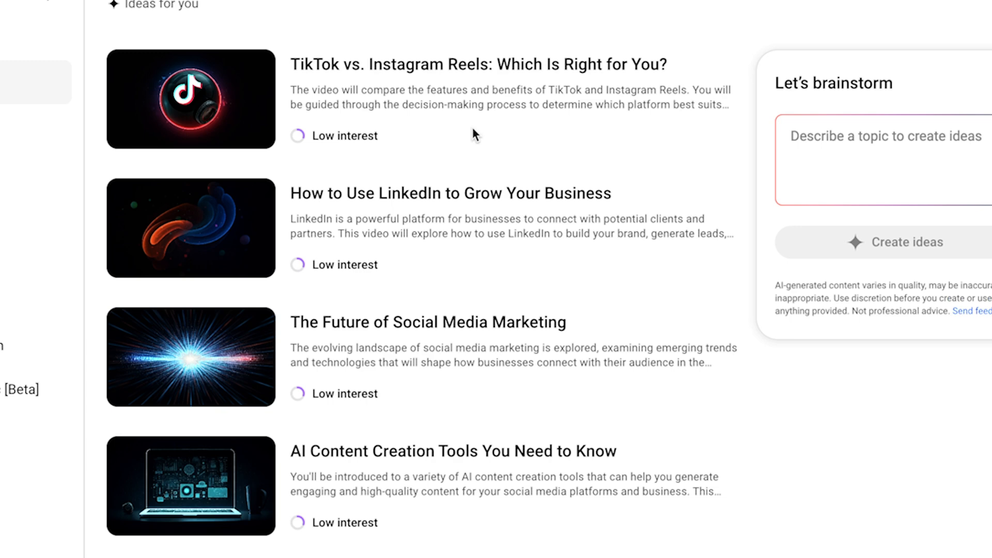
{"action": "right_click", "coordinate": [612, 75]}
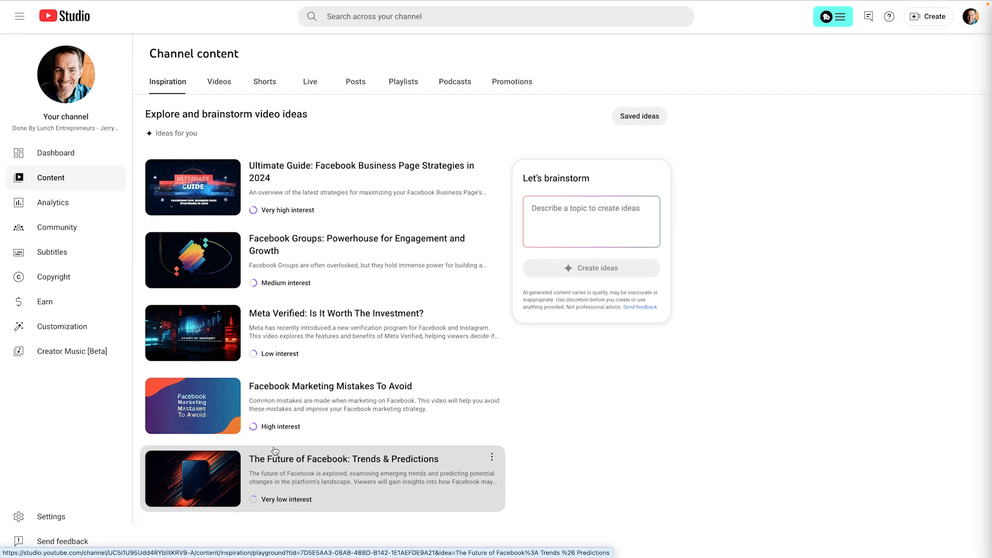
- Activate the 'Describe a topic to create ideas' box under Let's brainstorm
{"action": "left_click", "coordinate": [590, 221]}
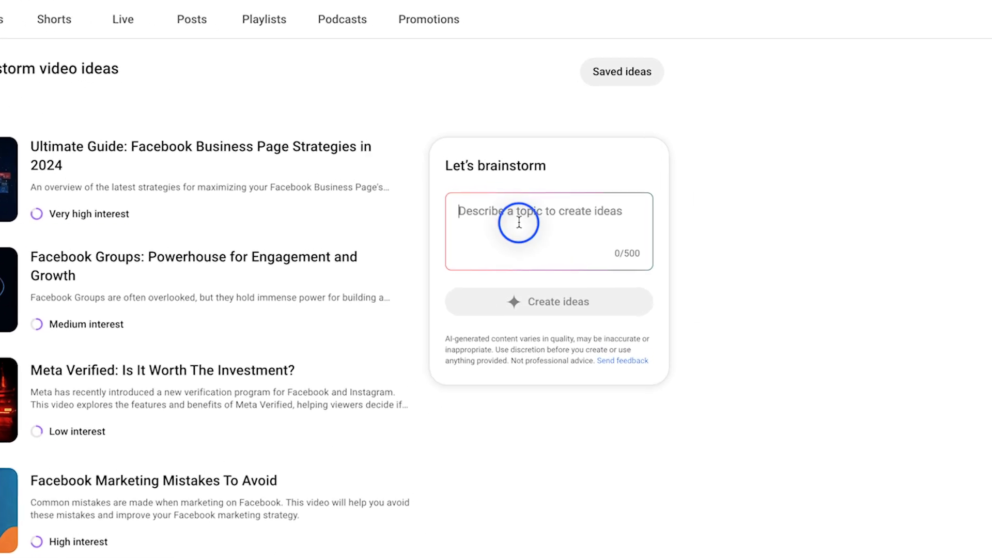
- Enter 'podcasting' as the brainstorm topic to generate podcast video ideas
{"action": "type", "text": "p"}
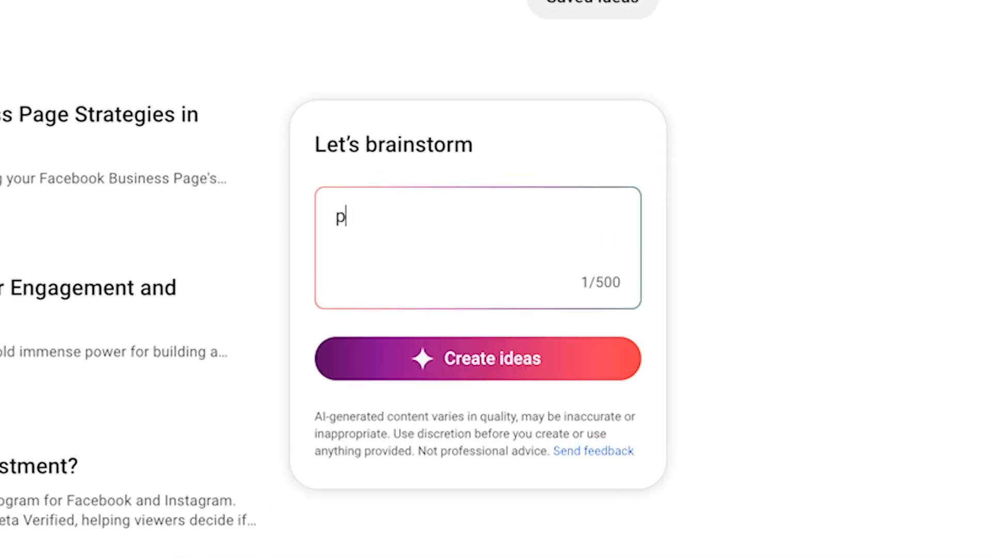
{"action": "type", "text": "odcasting"}
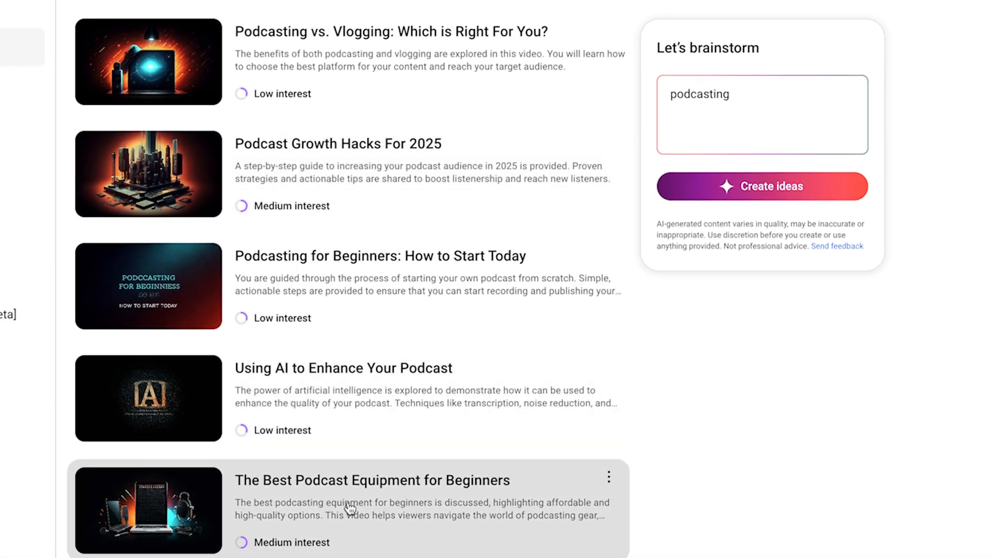
{"action": "mouse_move", "coordinate": [408, 499]}
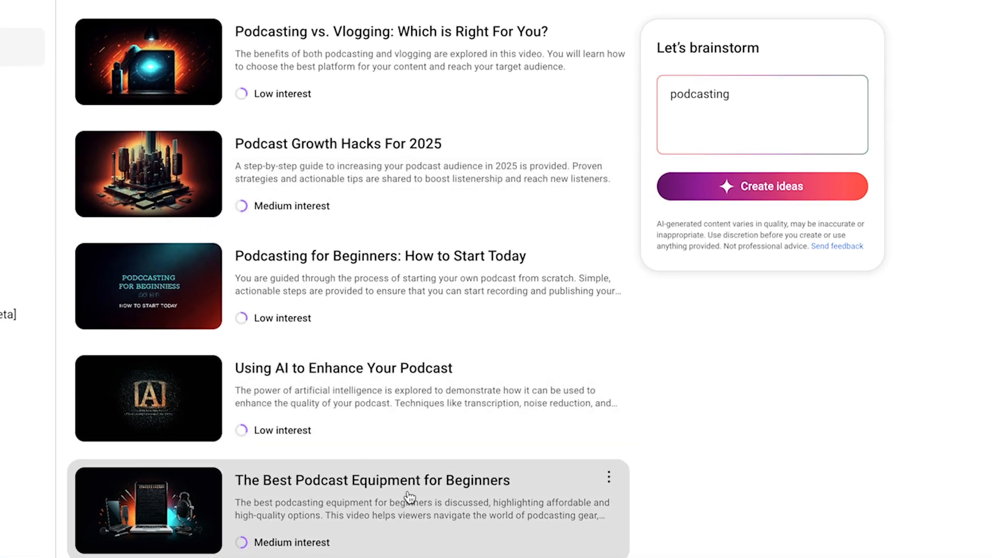
{"action": "mouse_move", "coordinate": [304, 205]}
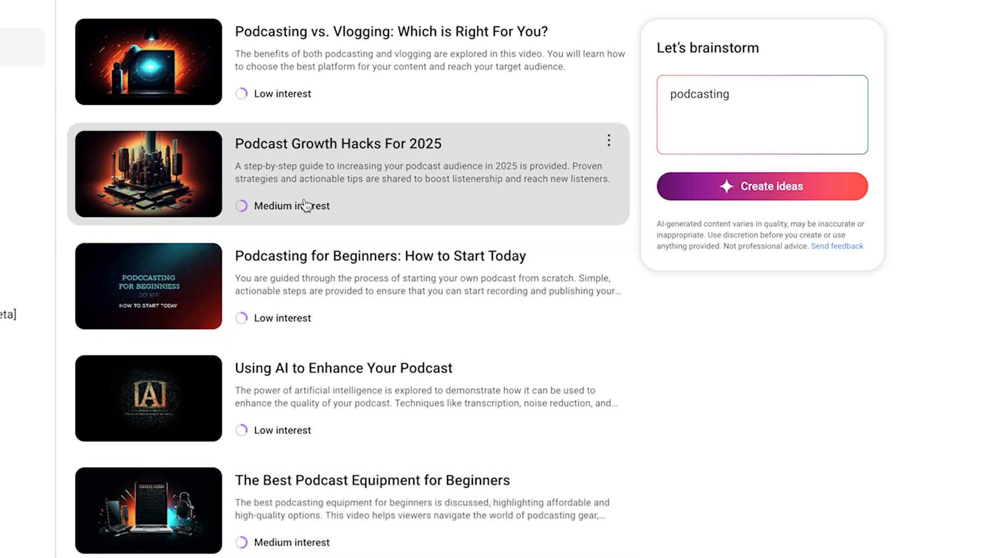
{"action": "mouse_move", "coordinate": [370, 159]}
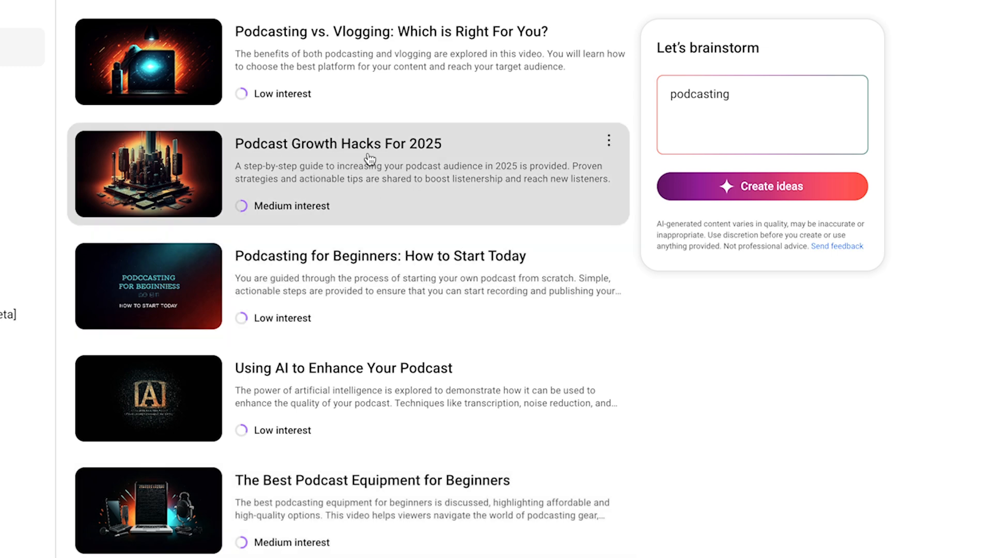
{"action": "mouse_move", "coordinate": [390, 157]}
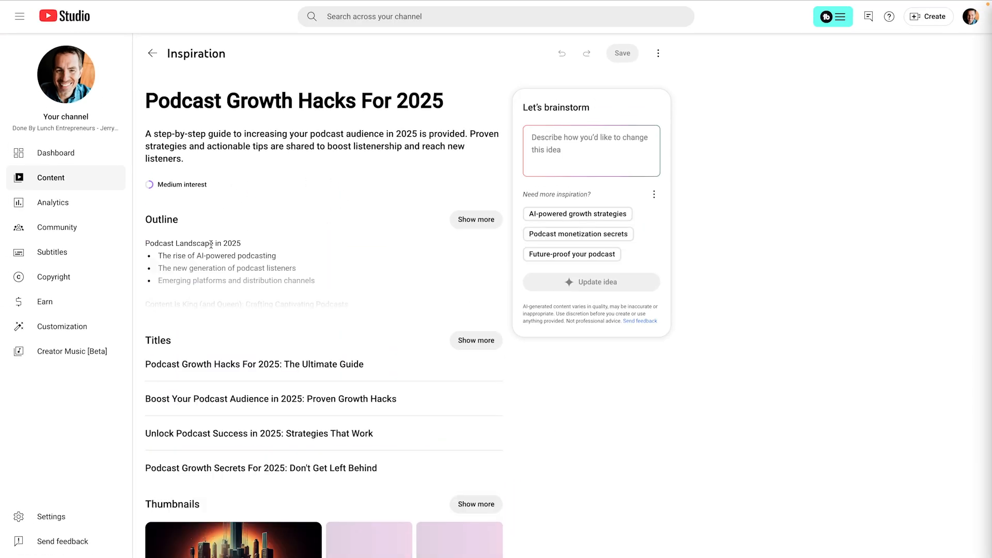
- Review the Podcast Growth Hacks For 2025 idea and expand its Titles list to all six
{"action": "scroll", "scroll_direction": "down", "scroll_amount": 3}
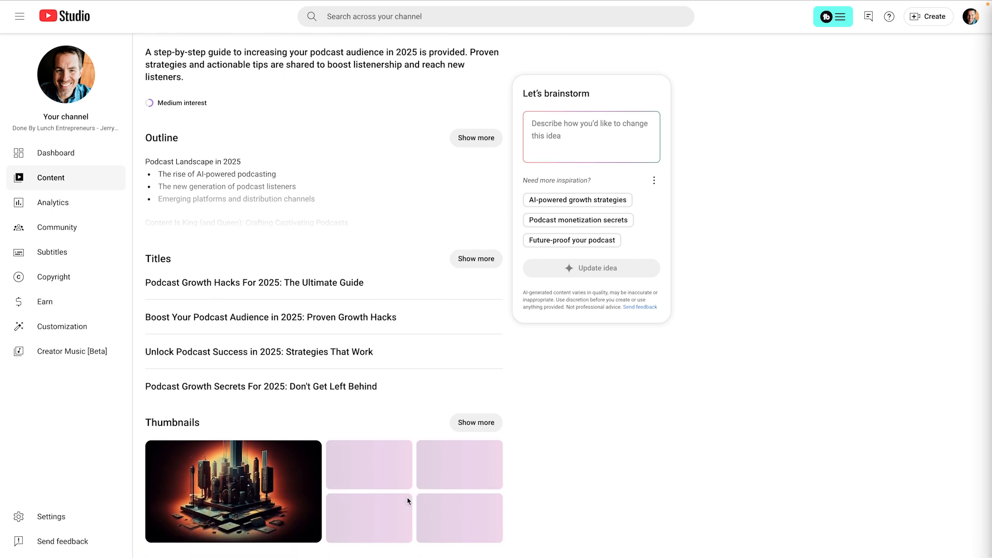
{"action": "mouse_move", "coordinate": [285, 474]}
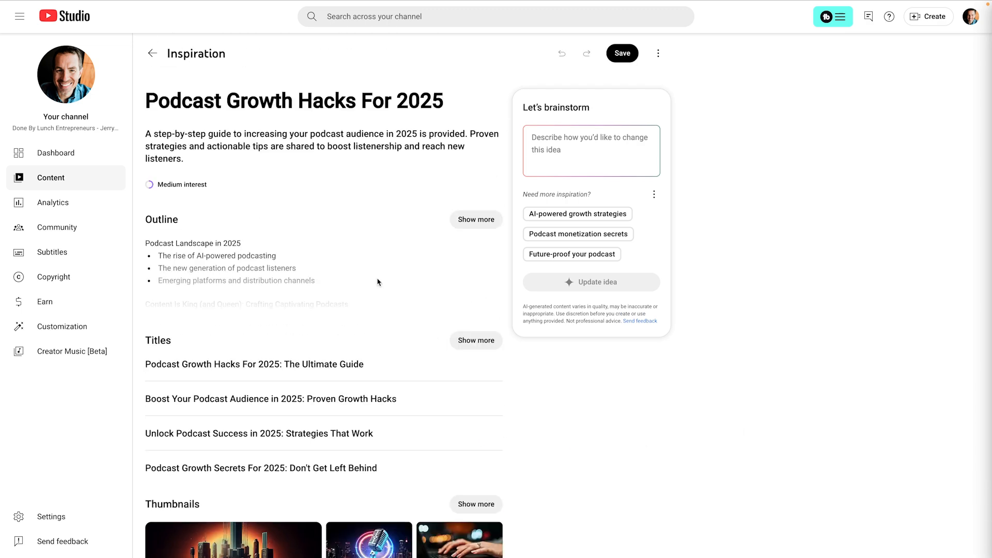
{"action": "scroll", "scroll_direction": "down", "scroll_amount": 3}
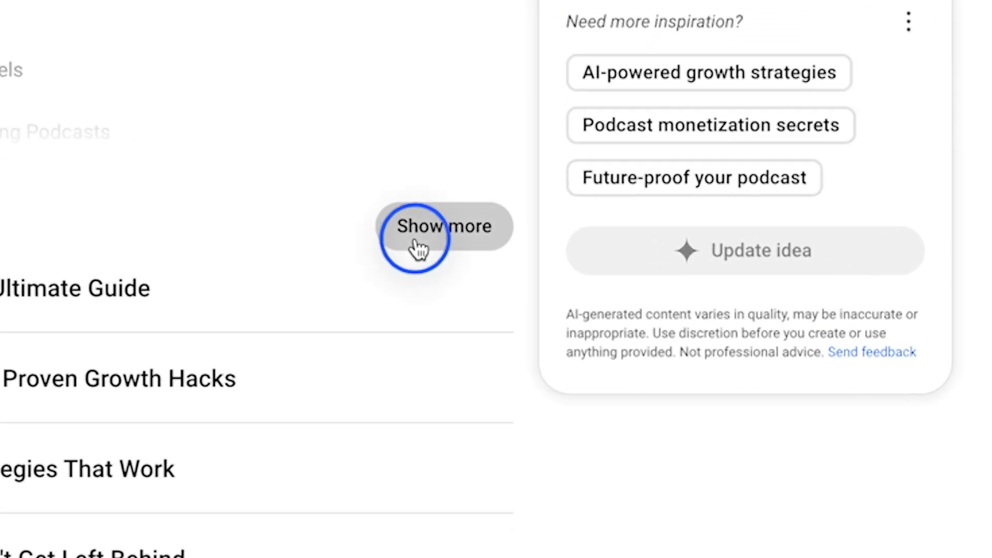
{"action": "left_click", "coordinate": [441, 226]}
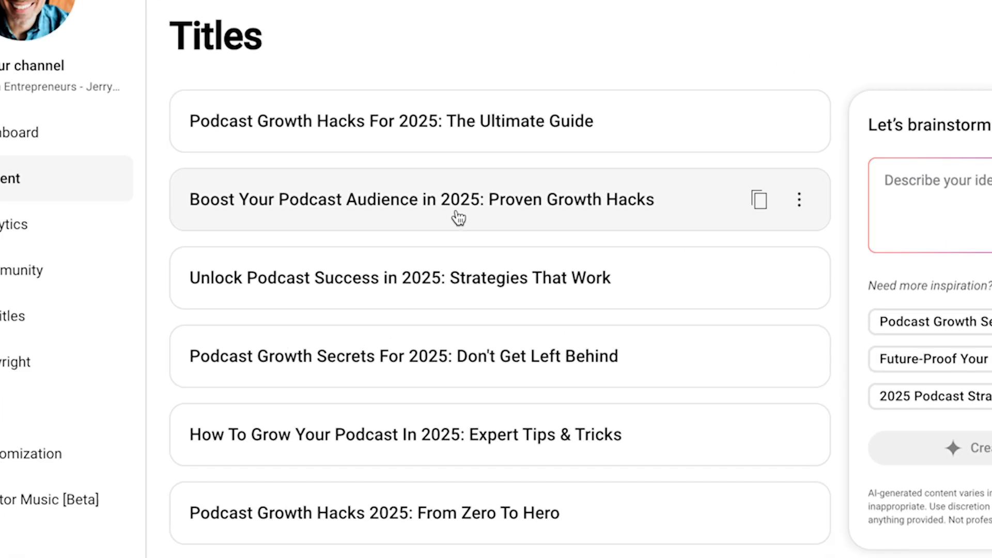
{"action": "mouse_move", "coordinate": [591, 138]}
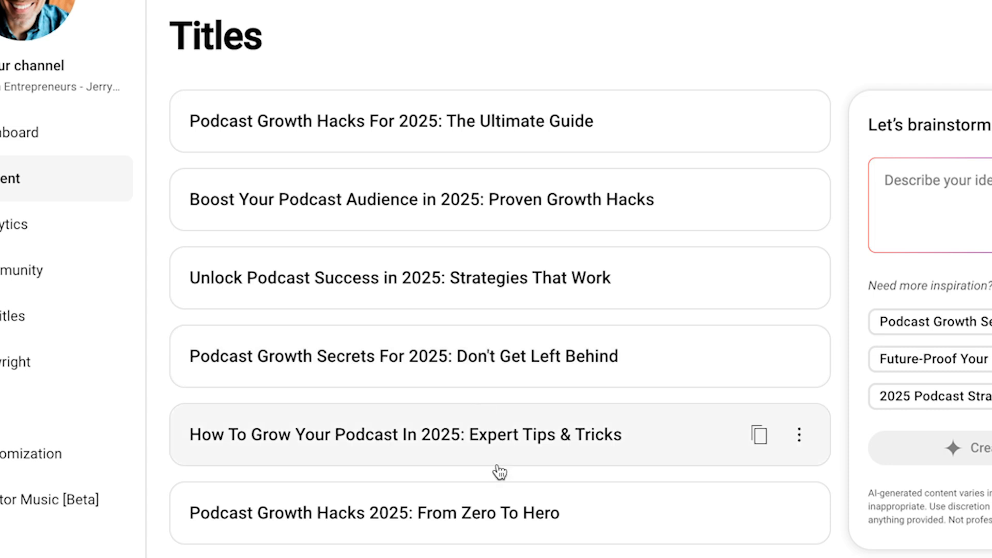
{"action": "mouse_move", "coordinate": [465, 438]}
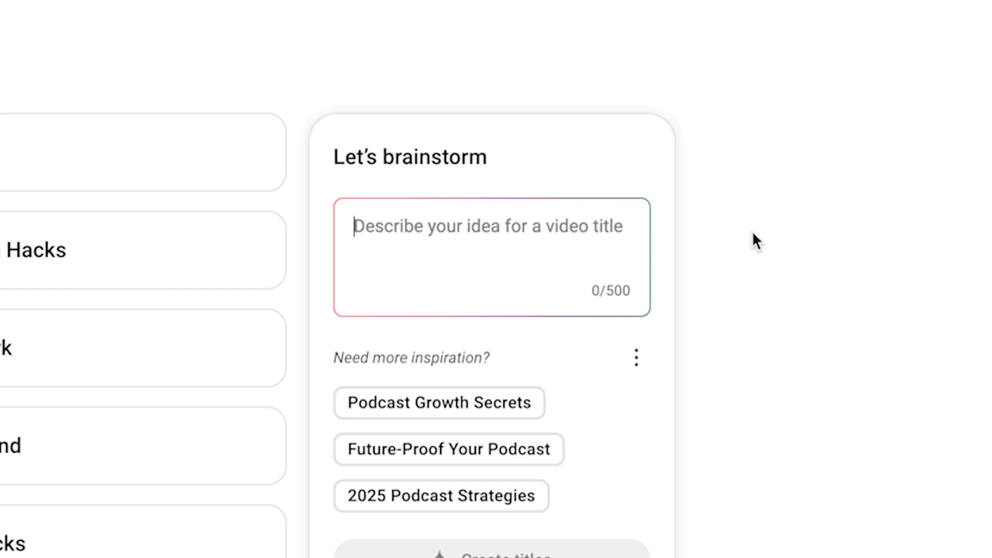
- Request 'Revise these titles to include something about entrepreneurship' and create new titles
{"action": "type", "text": "Revise"}
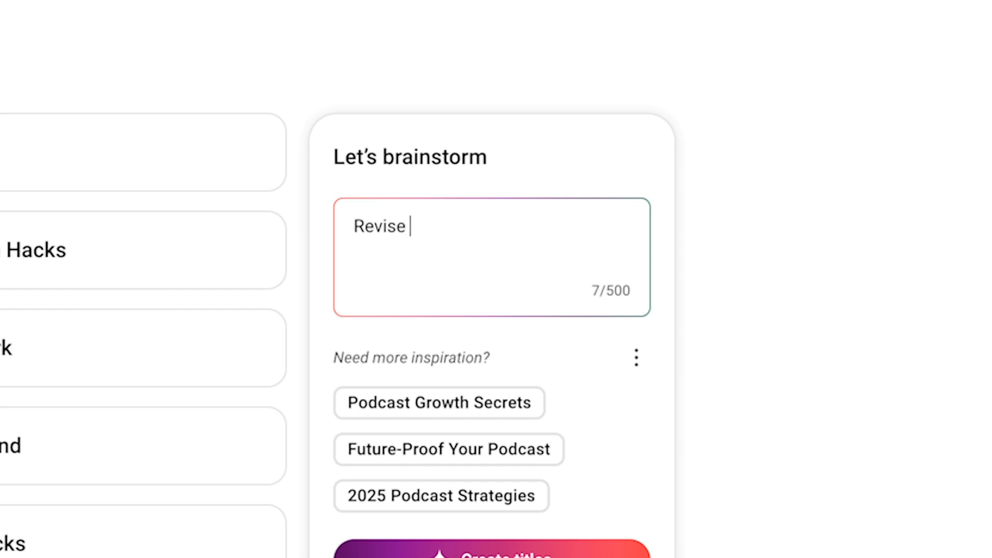
{"action": "type", "text": "these titles to"}
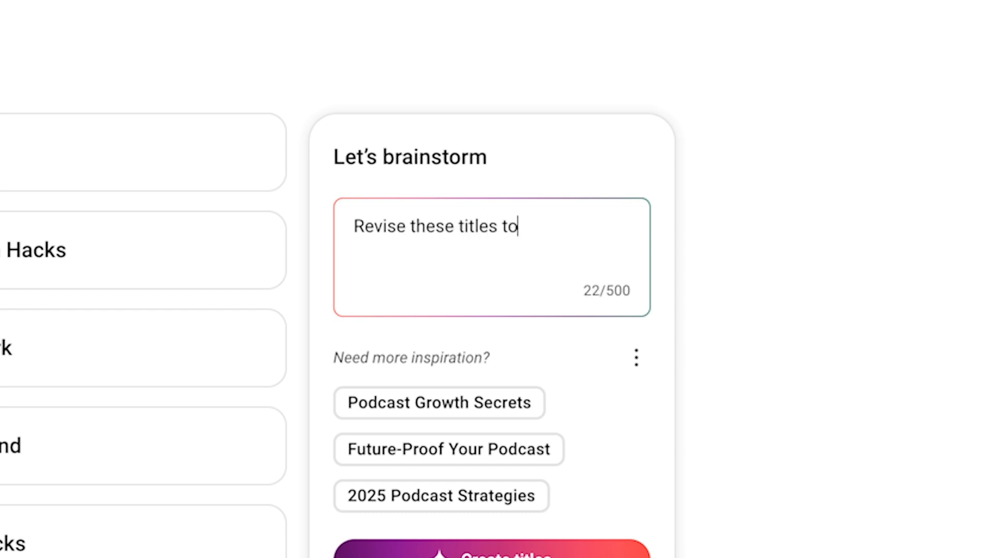
{"action": "type", "text": "include som"}
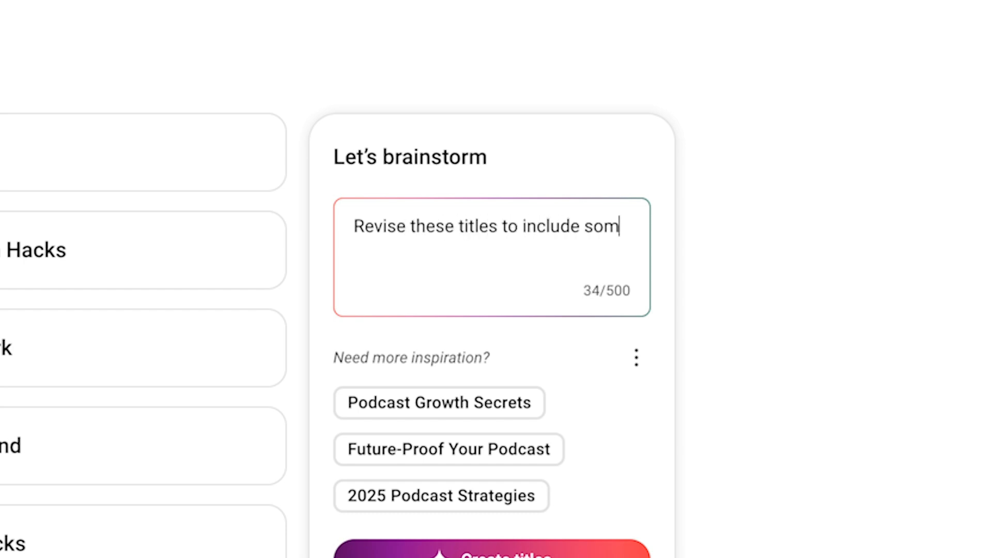
{"action": "type", "text": "ething about entrep"}
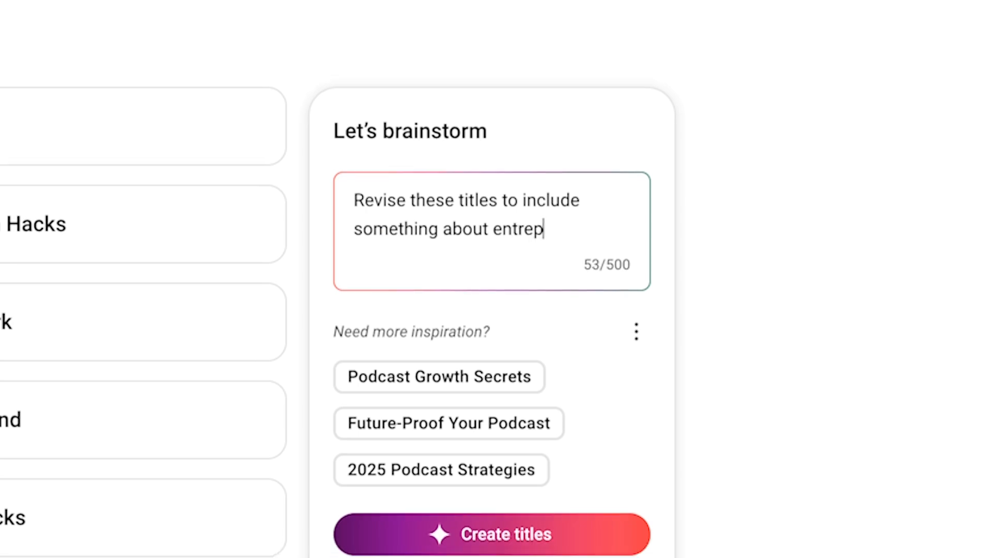
{"action": "left_click", "coordinate": [491, 534]}
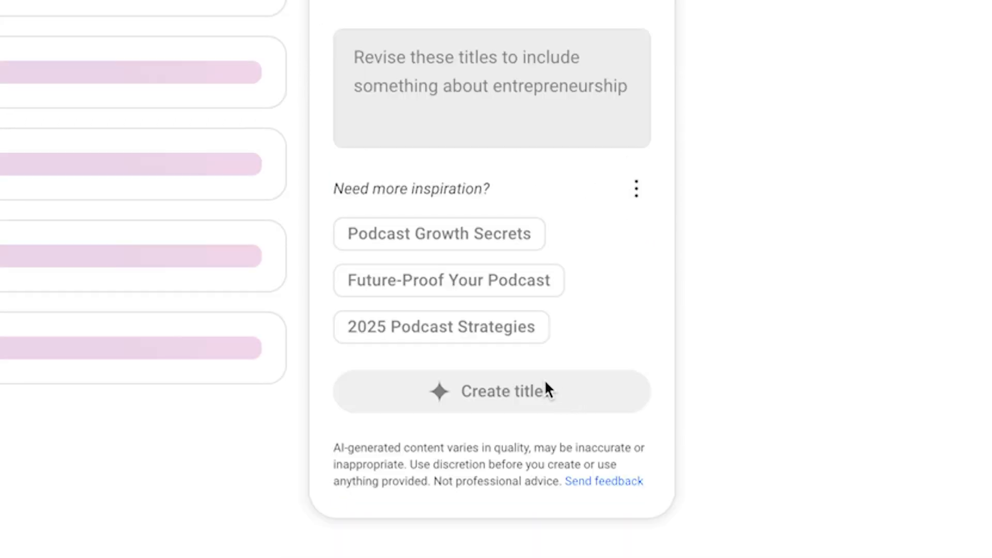
- Select 'The Secret to Podcast Success in 2025: A Guide for Entrepreneurs' to revise it alone
{"action": "left_click", "coordinate": [491, 391]}
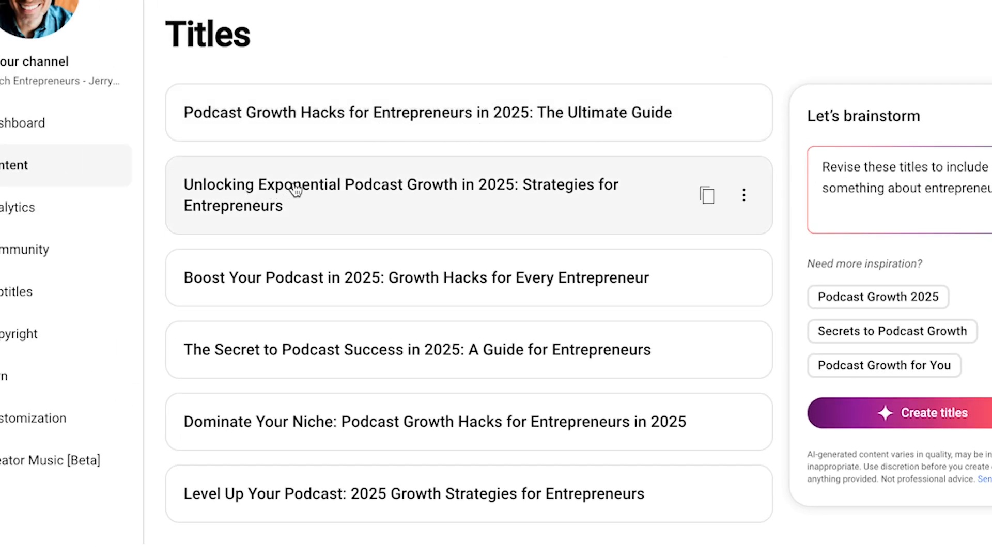
{"action": "mouse_move", "coordinate": [353, 242]}
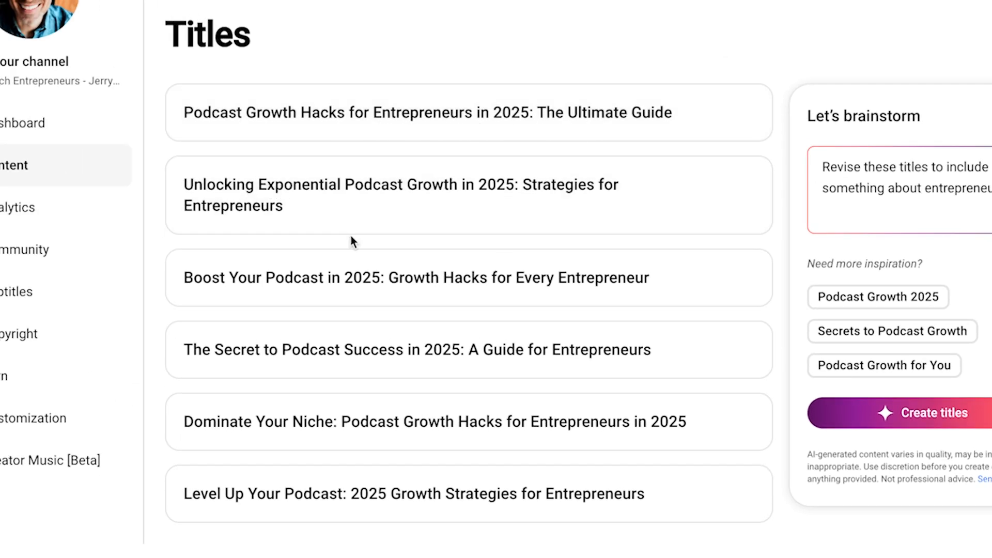
{"action": "mouse_move", "coordinate": [423, 408]}
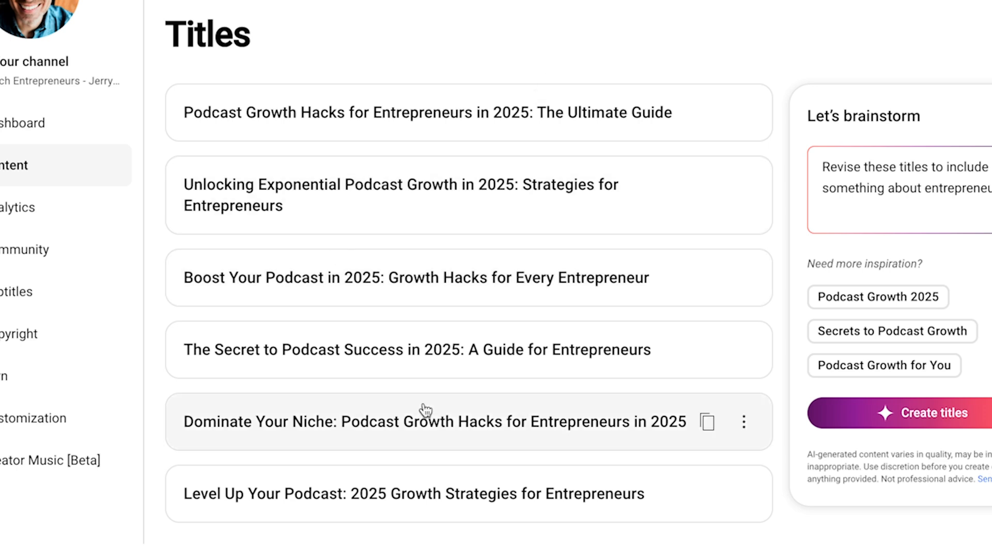
{"action": "mouse_move", "coordinate": [407, 458]}
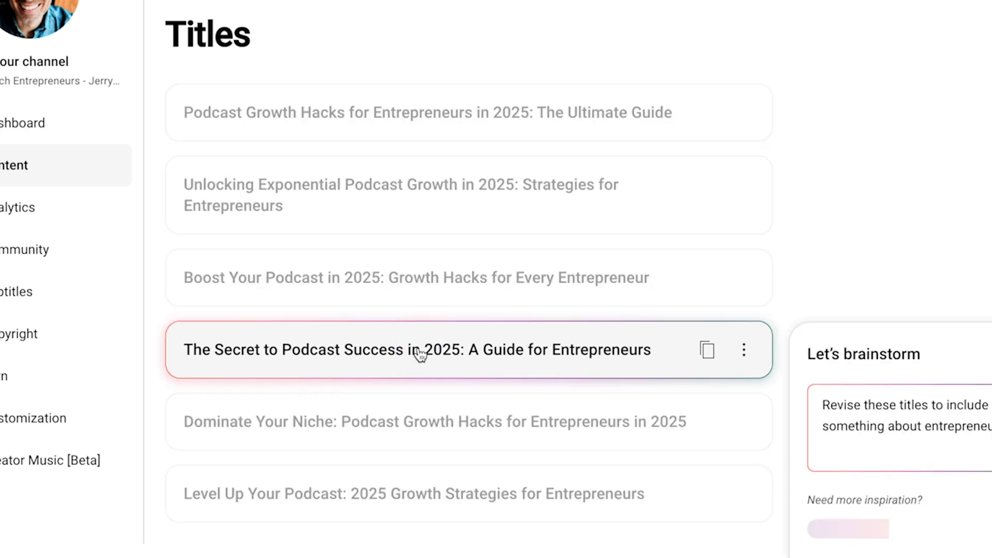
{"action": "scroll", "scroll_direction": "down", "scroll_amount": 3}
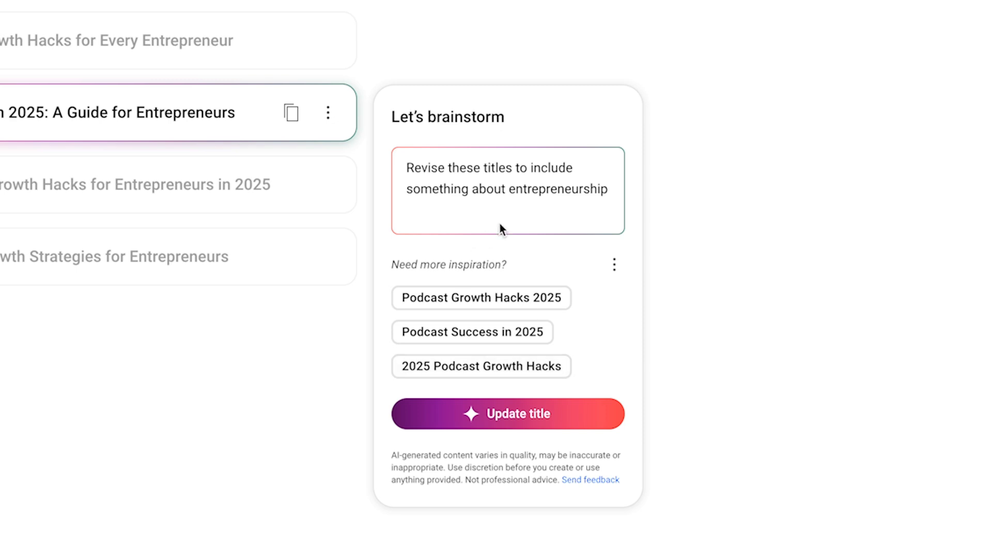
{"action": "mouse_move", "coordinate": [480, 298]}
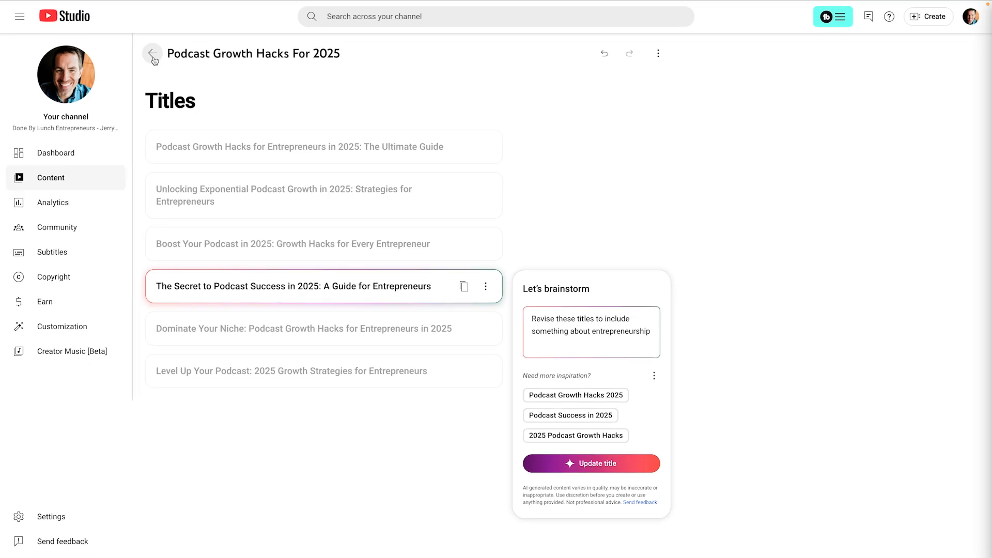
- Back on the idea overview, expand and review the full outline of Podcast Growth Hacks For 2025
{"action": "left_click", "coordinate": [153, 53]}
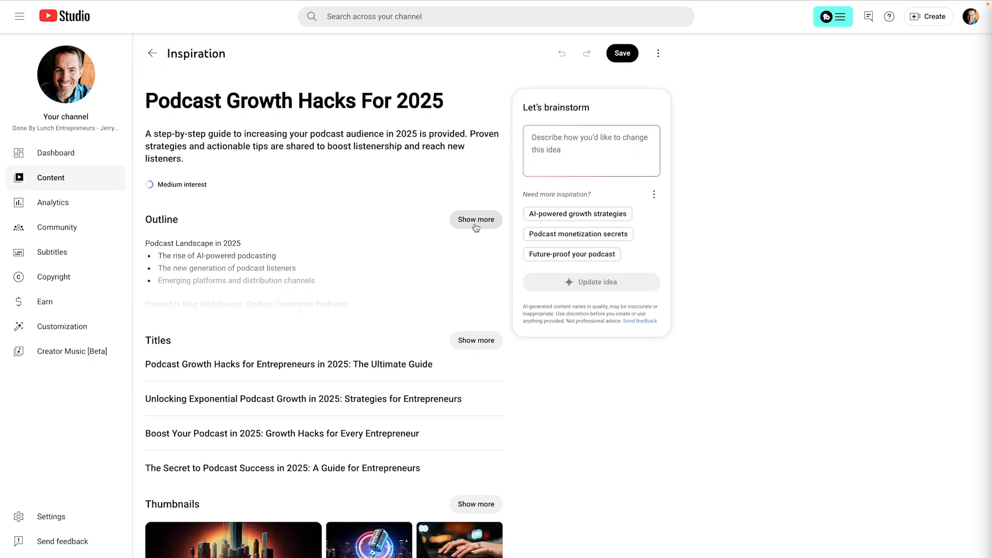
{"action": "left_click", "coordinate": [475, 219]}
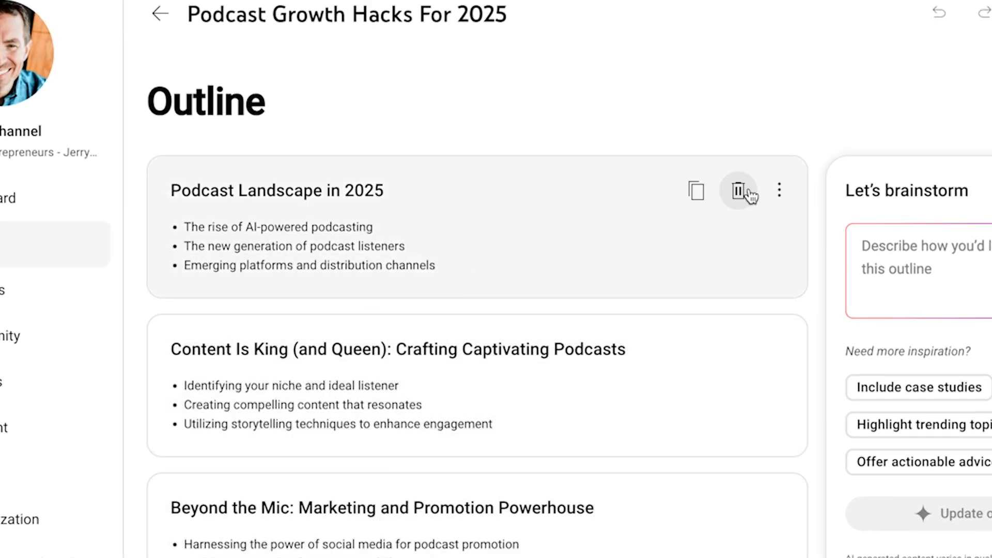
{"action": "mouse_move", "coordinate": [658, 455]}
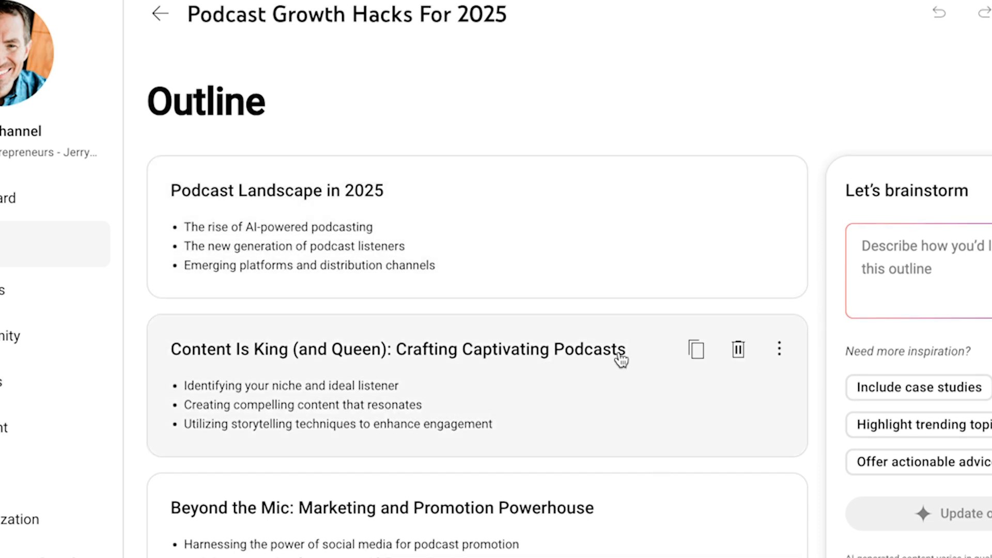
{"action": "mouse_move", "coordinate": [600, 359]}
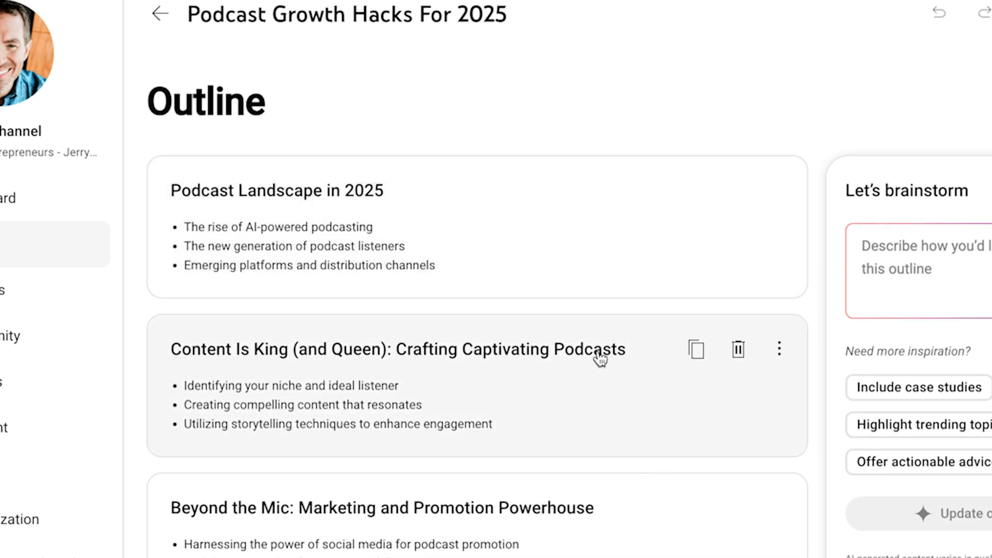
{"action": "scroll", "scroll_direction": "down", "scroll_amount": 3}
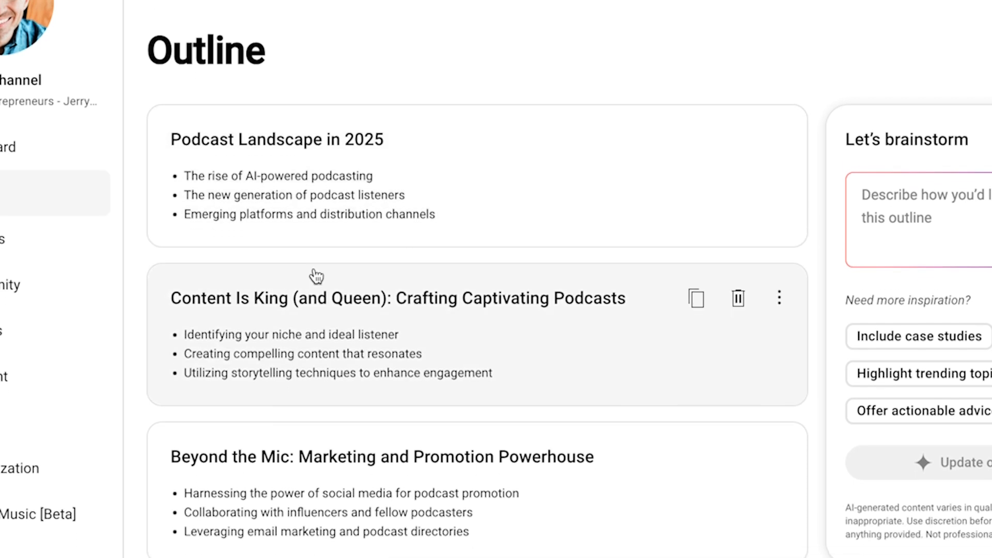
{"action": "scroll", "scroll_direction": "down", "scroll_amount": 3}
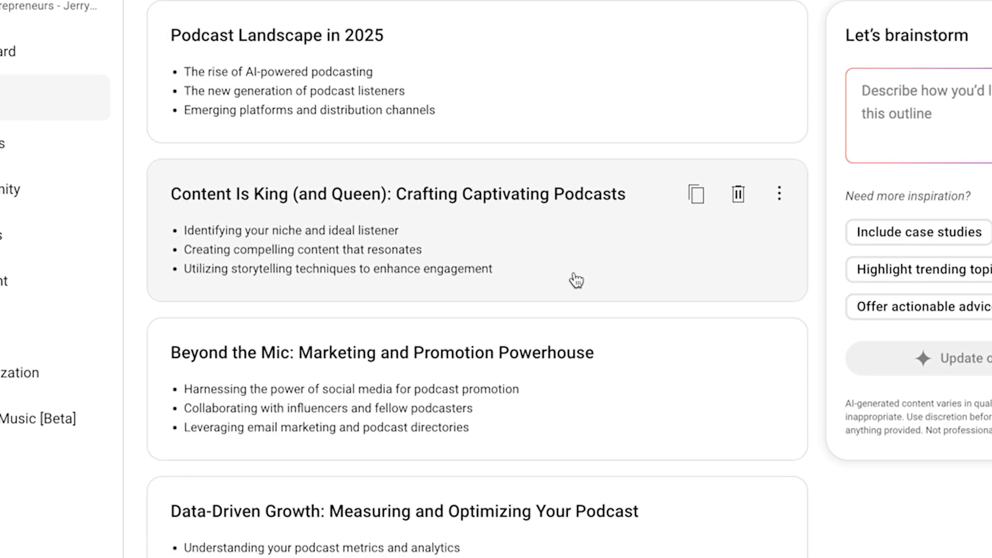
- Update the 'Beyond the Mic' section with 'Please include specific stories or examples.'
{"action": "scroll", "scroll_direction": "down", "scroll_amount": 3}
{"action": "type", "text": "Please include"}
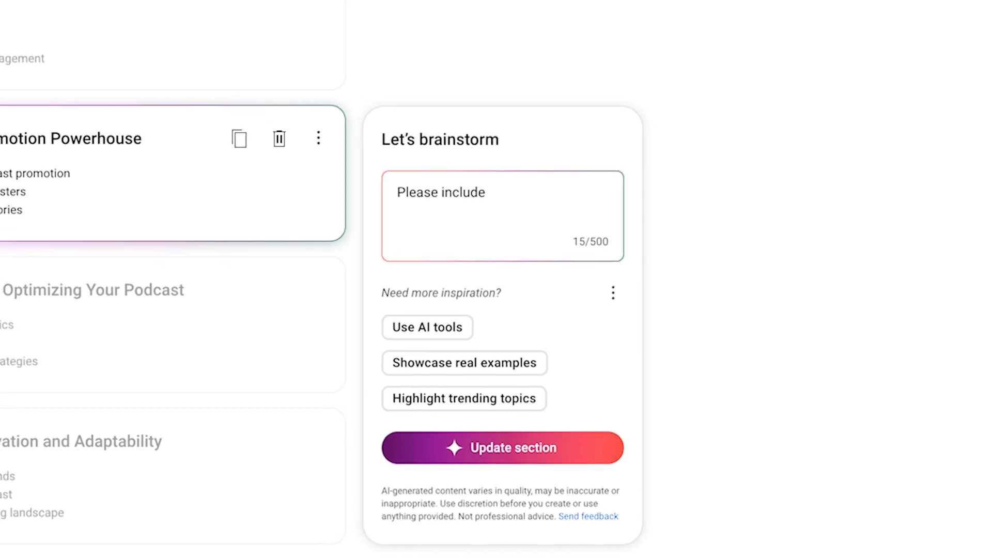
{"action": "type", "text": "specific stories or exampl"}
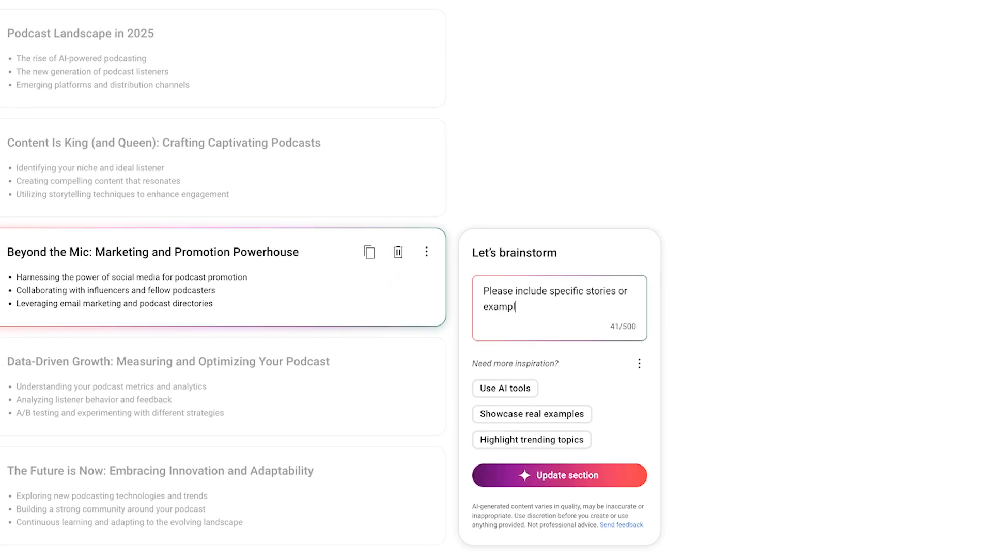
{"action": "left_click", "coordinate": [559, 475]}
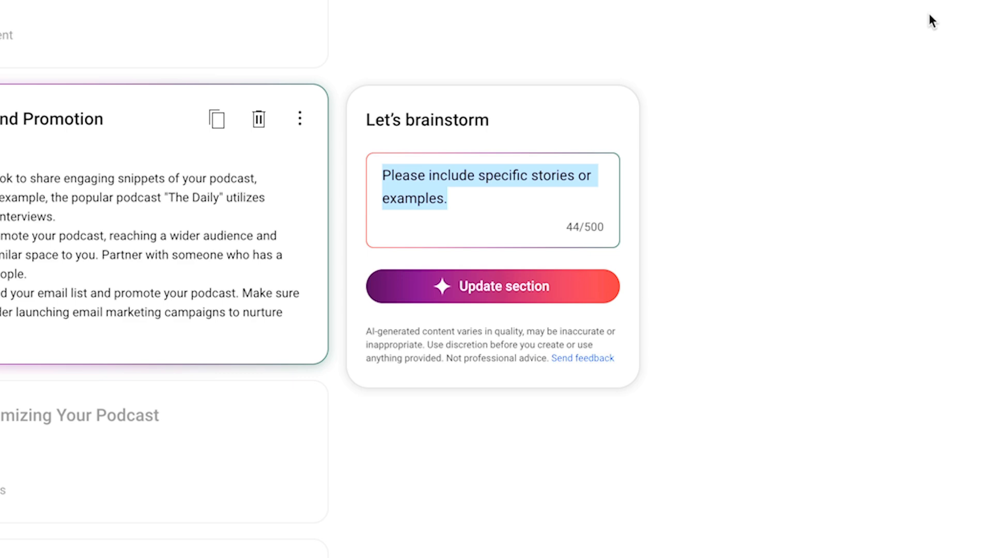
- Update the marketing section again with 'Please expand this to 10 bullet points.'
{"action": "type", "text": "Please expand this to 10 bul"}
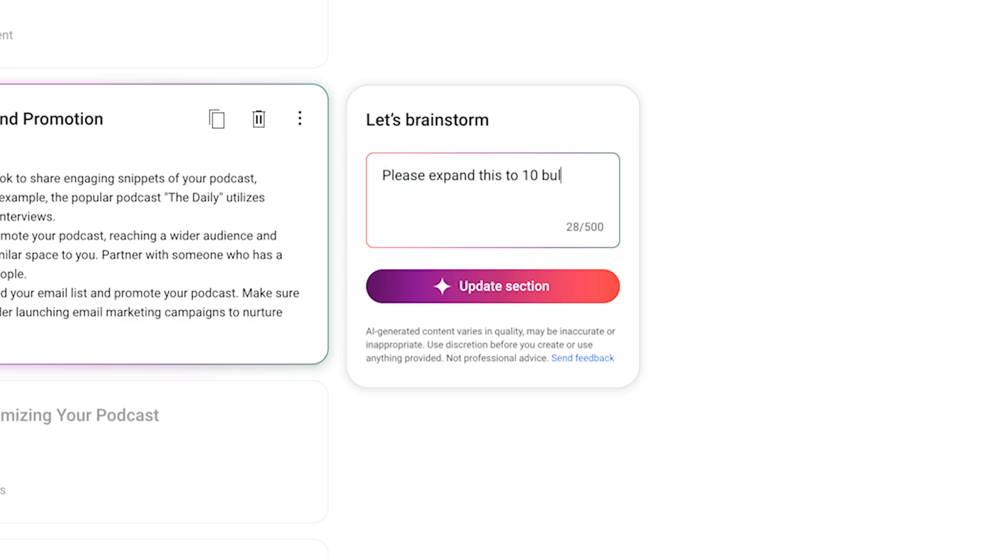
{"action": "left_click", "coordinate": [590, 406]}
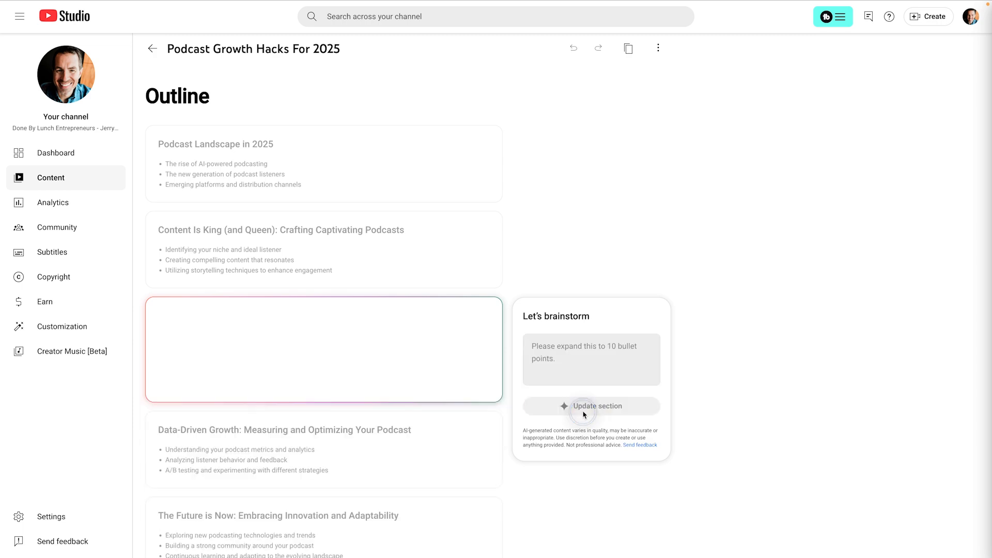
{"action": "left_click", "coordinate": [590, 405]}
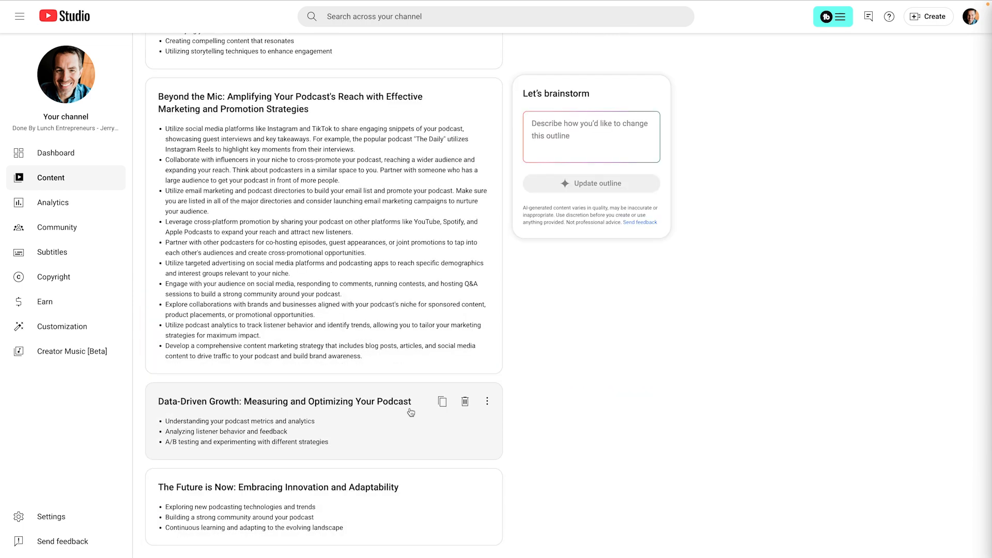
{"action": "mouse_move", "coordinate": [453, 404]}
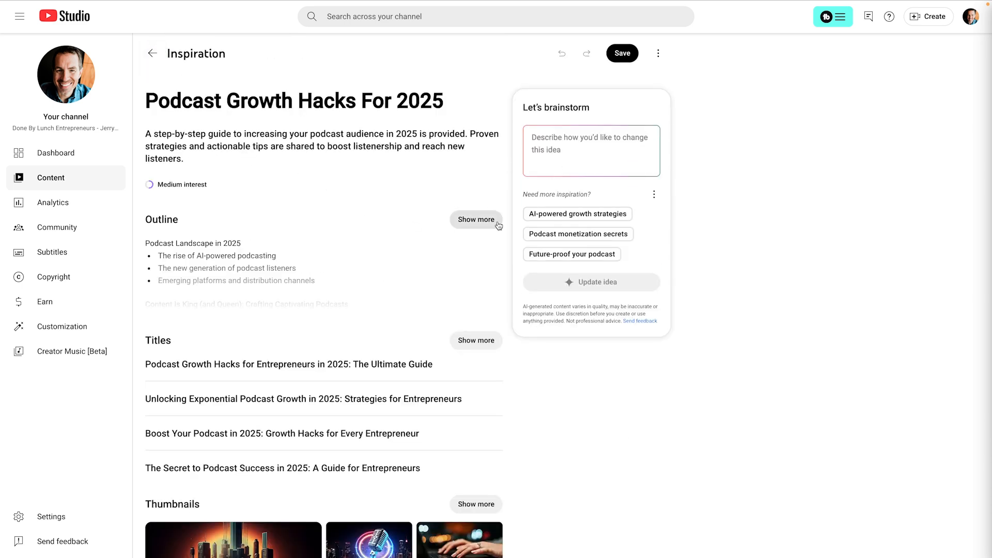
{"action": "mouse_move", "coordinate": [299, 413]}
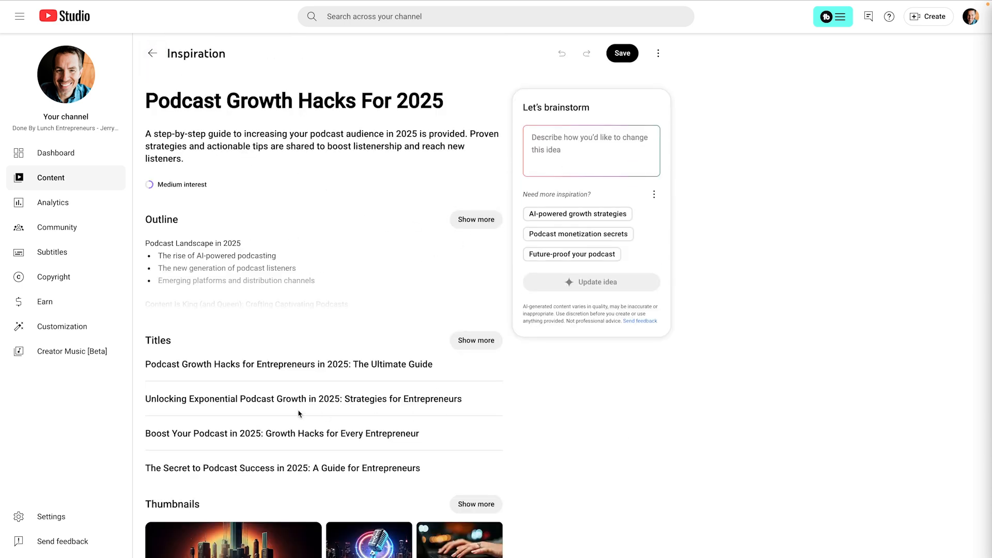
- Scroll the Inspiration page down to reveal the full generated Thumbnails set for the idea
{"action": "scroll", "scroll_direction": "down", "scroll_amount": 3}
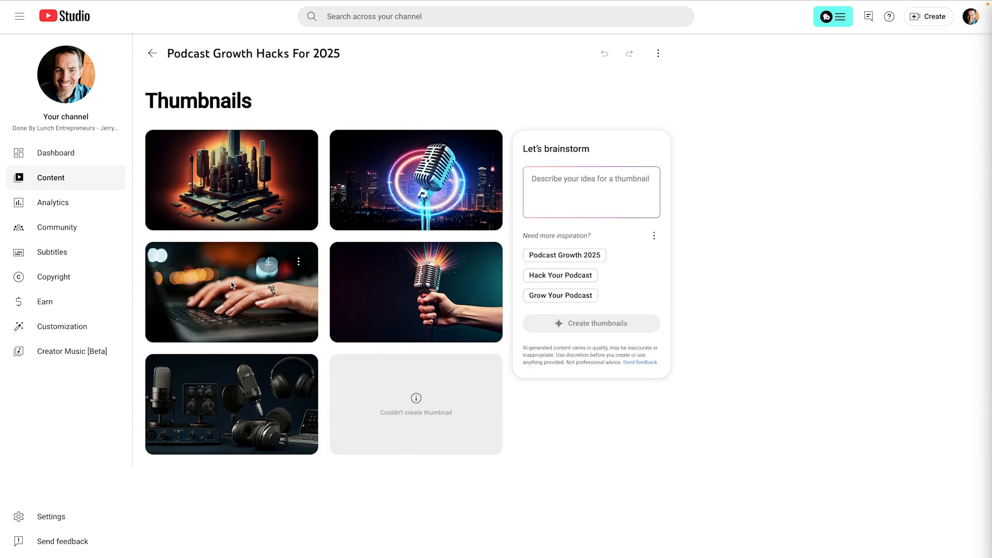
{"action": "mouse_move", "coordinate": [322, 272]}
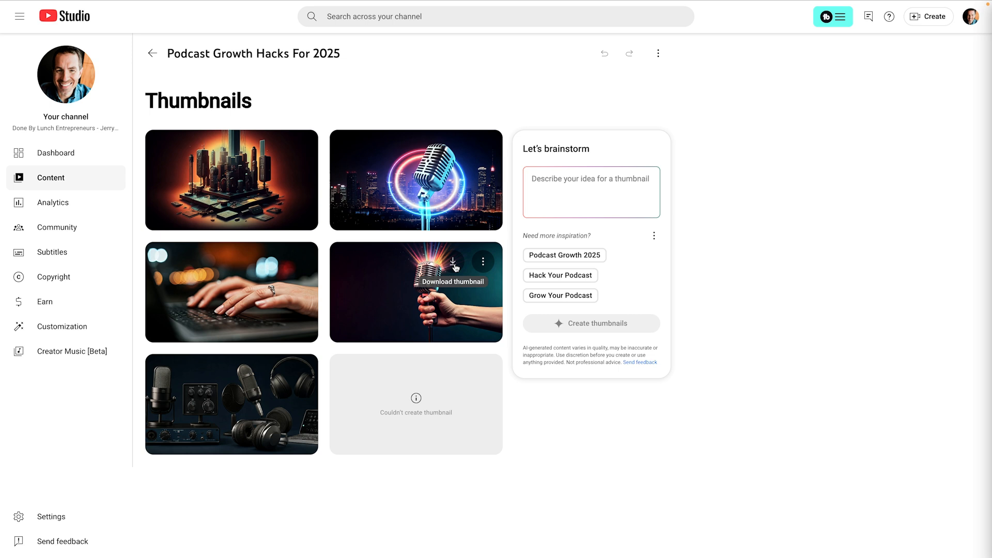
{"action": "mouse_move", "coordinate": [303, 244]}
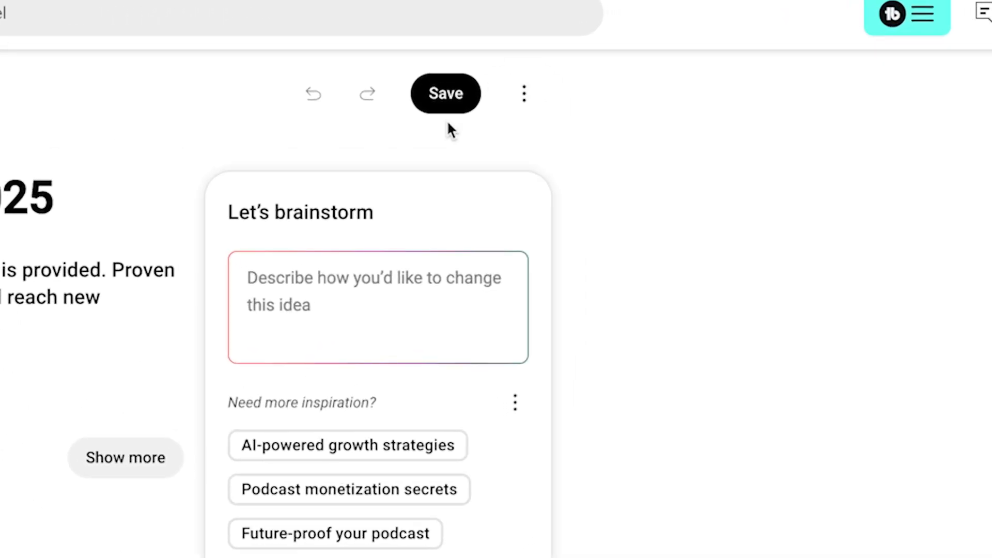
- Save the 'Podcast Growth Hacks For 2025' idea and view it in the Saved ideas list
{"action": "left_click", "coordinate": [445, 93]}
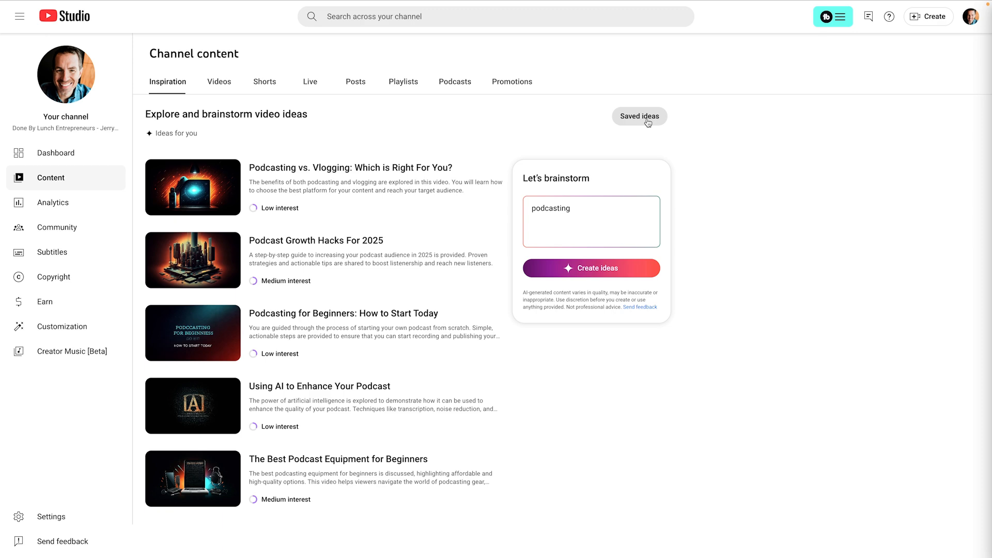
{"action": "left_click", "coordinate": [639, 116]}
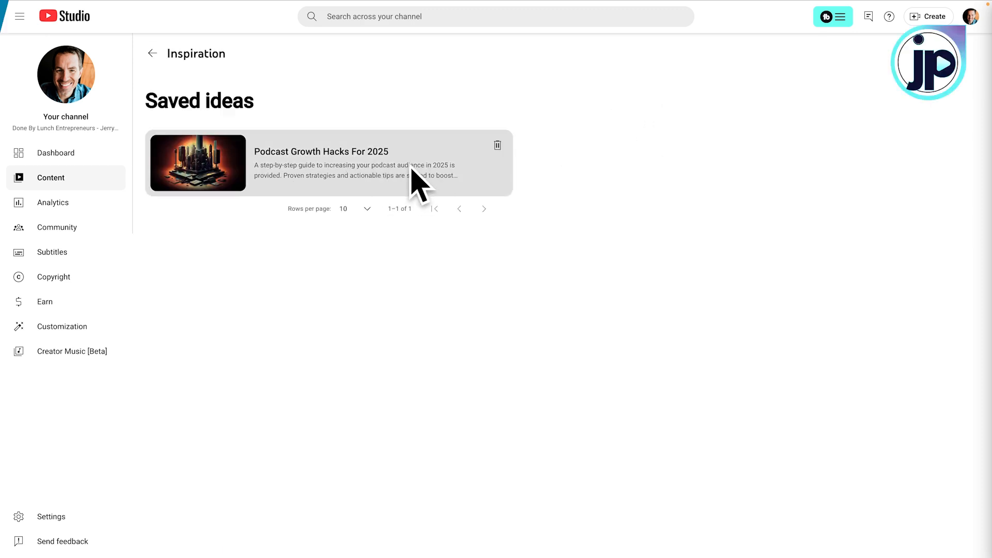